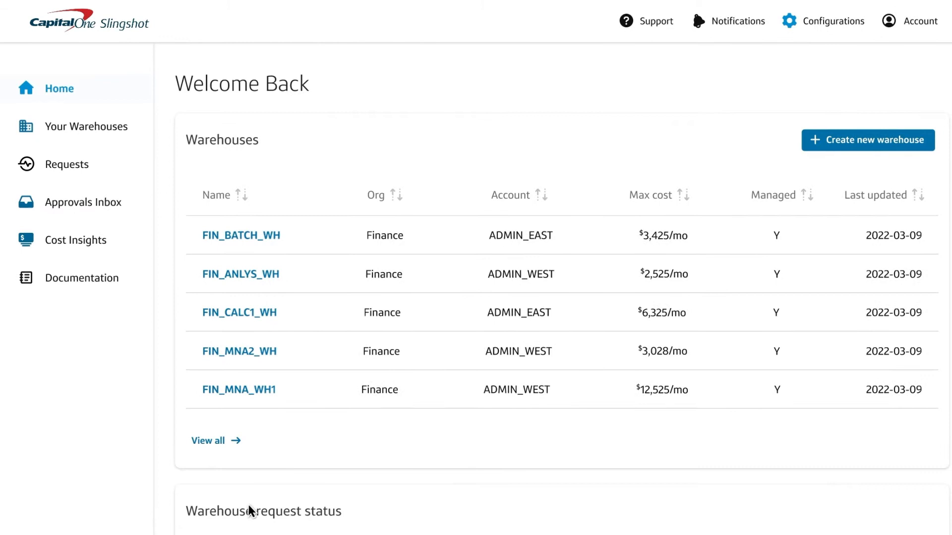
Browse the managed warehouses in Your Warehouses, then return to the home overview
{"action": "left_click", "coordinate": [86, 125]}
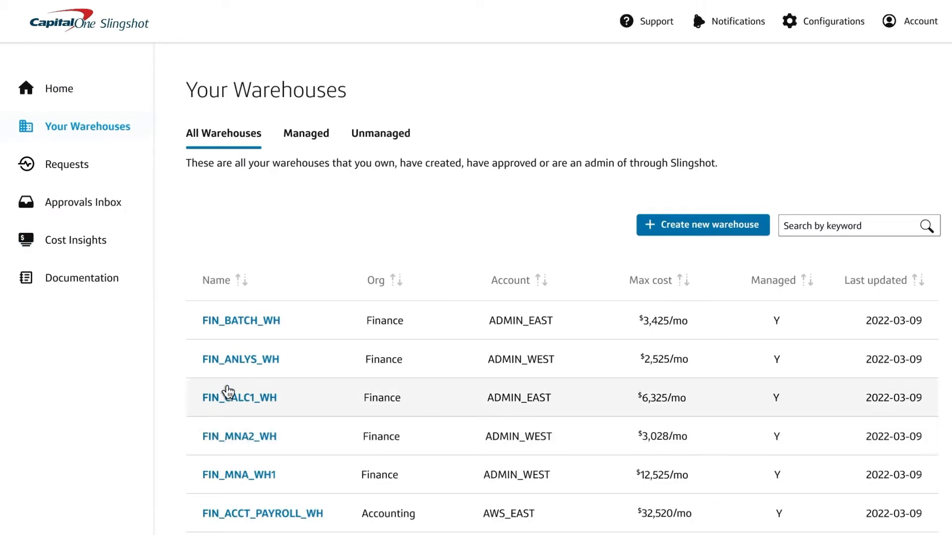
{"action": "left_click", "coordinate": [299, 133]}
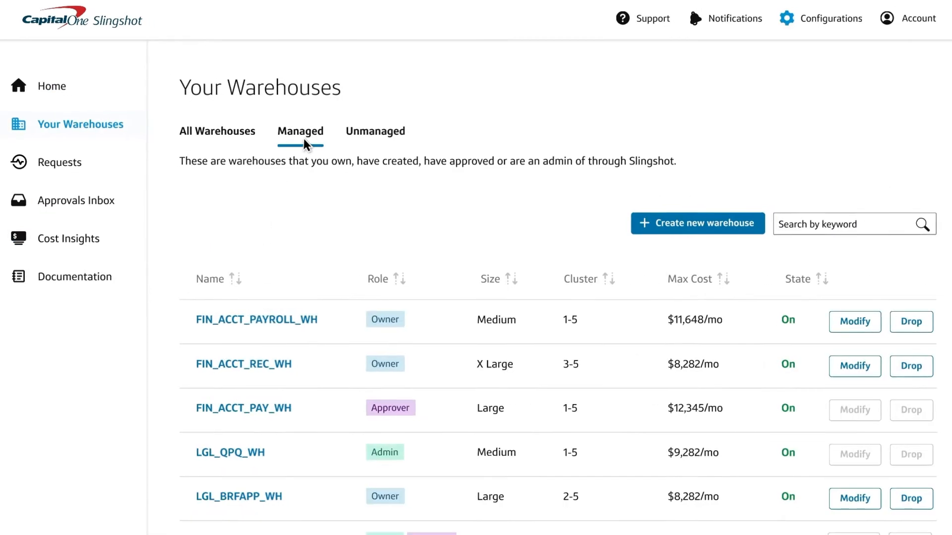
{"action": "scroll", "scroll_direction": "down", "scroll_amount": 3}
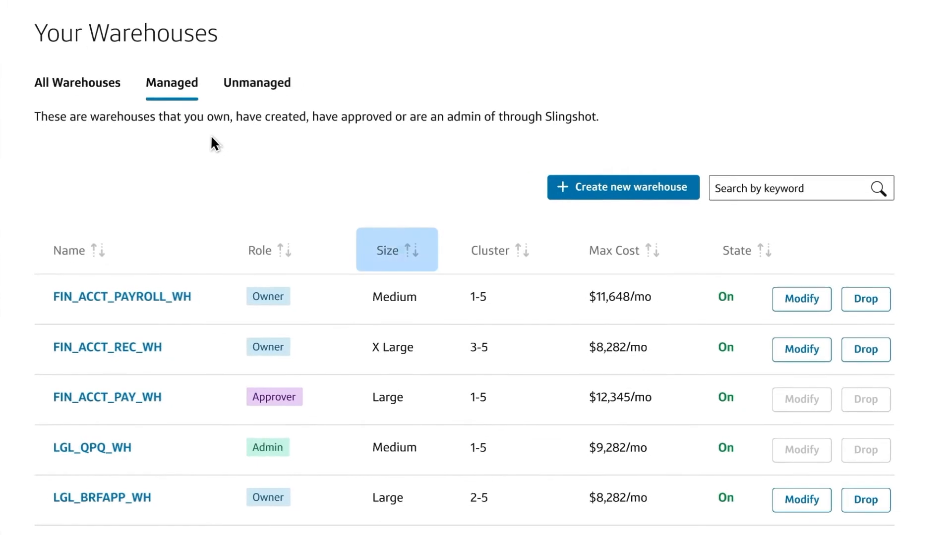
{"action": "left_click", "coordinate": [504, 250]}
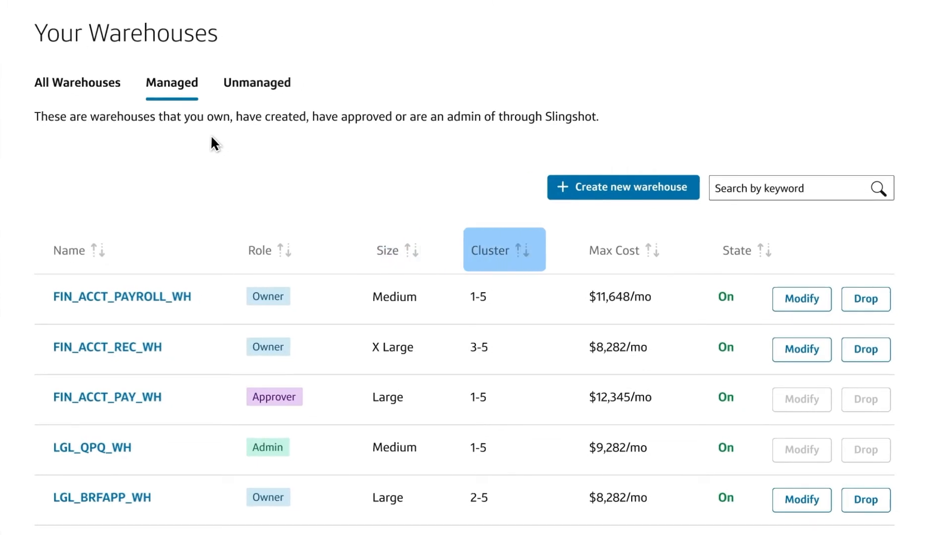
{"action": "left_click", "coordinate": [623, 250]}
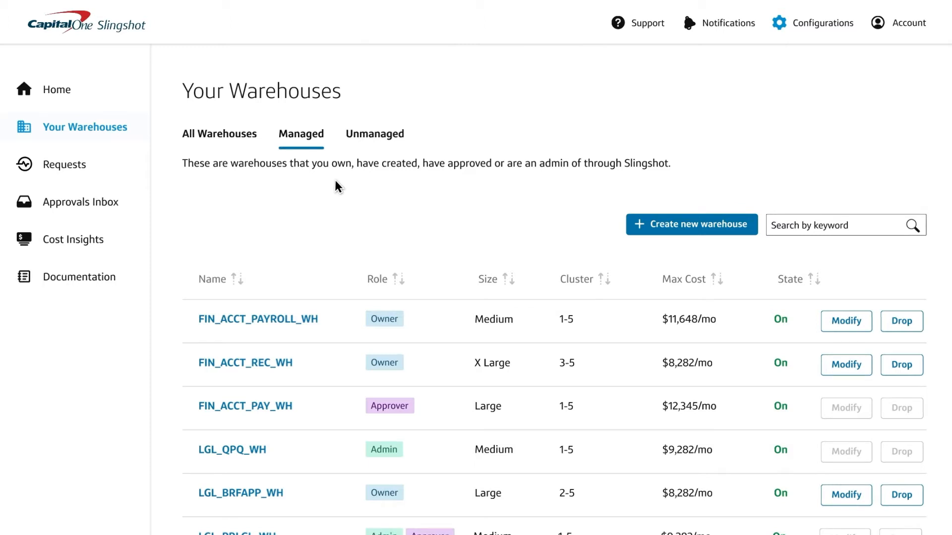
{"action": "left_click", "coordinate": [56, 89]}
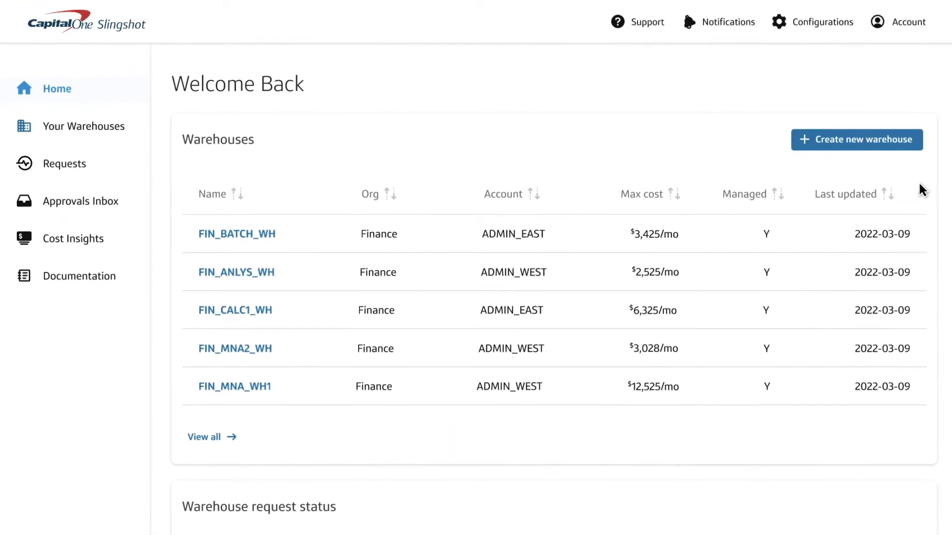
Draft a Finance production warehouse request named FIN_ACCT_PAY with its template, account, timeout and justification
{"action": "left_click", "coordinate": [857, 140]}
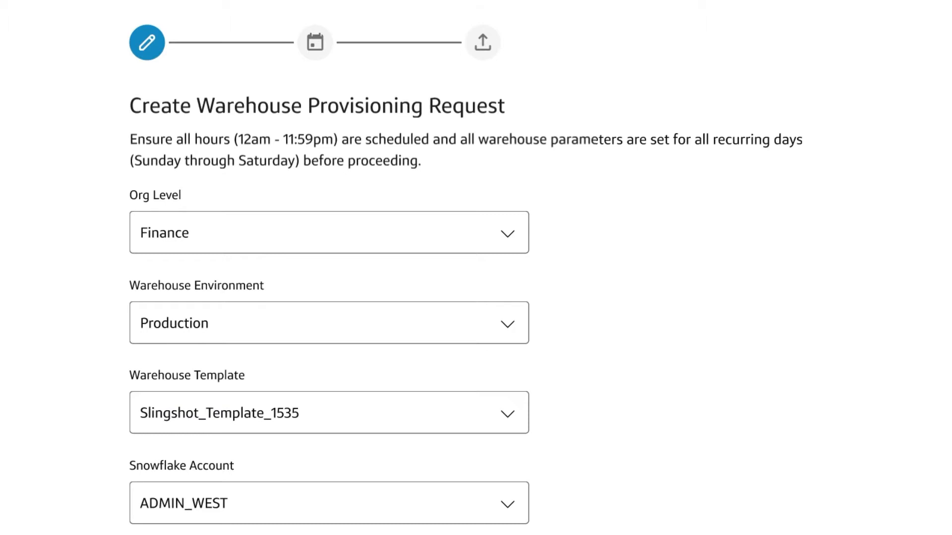
{"action": "left_click", "coordinate": [328, 232]}
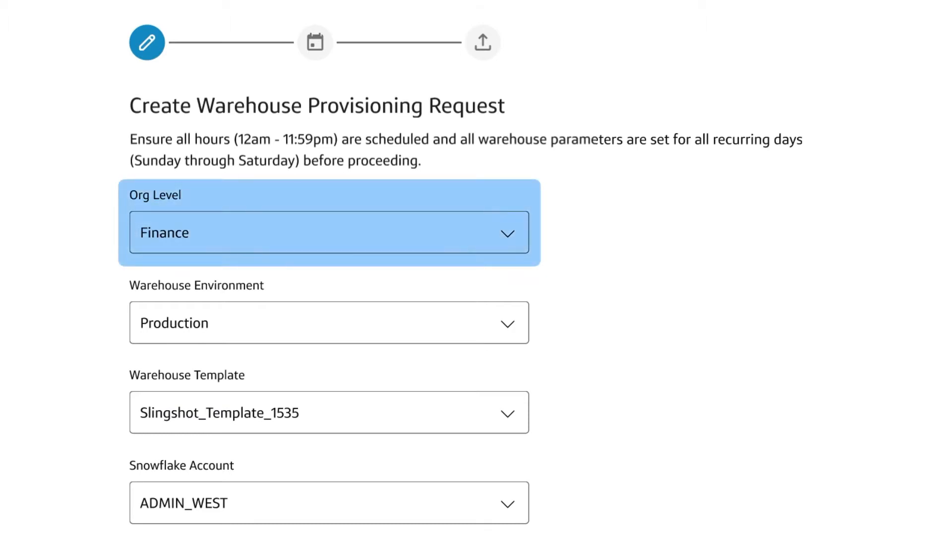
{"action": "scroll", "scroll_direction": "down", "scroll_amount": 3}
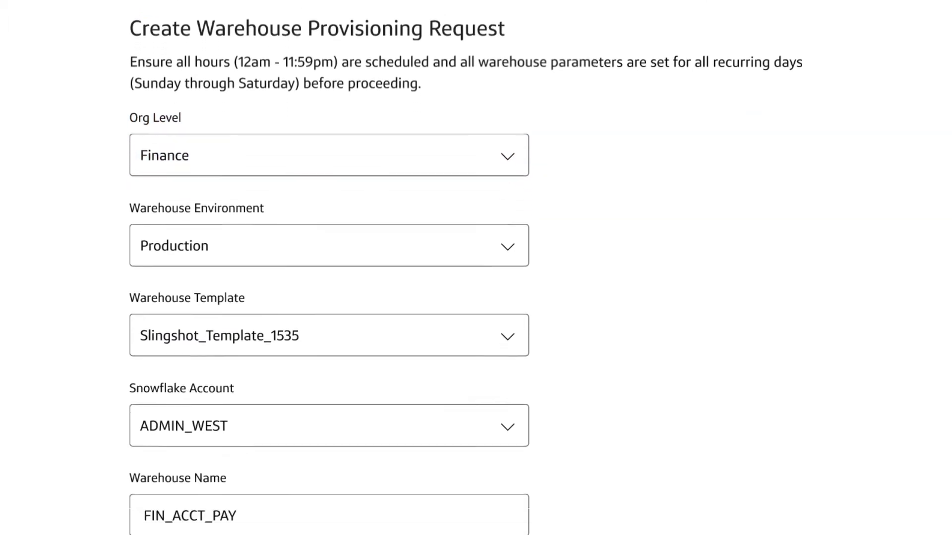
{"action": "scroll", "scroll_direction": "down", "scroll_amount": 3}
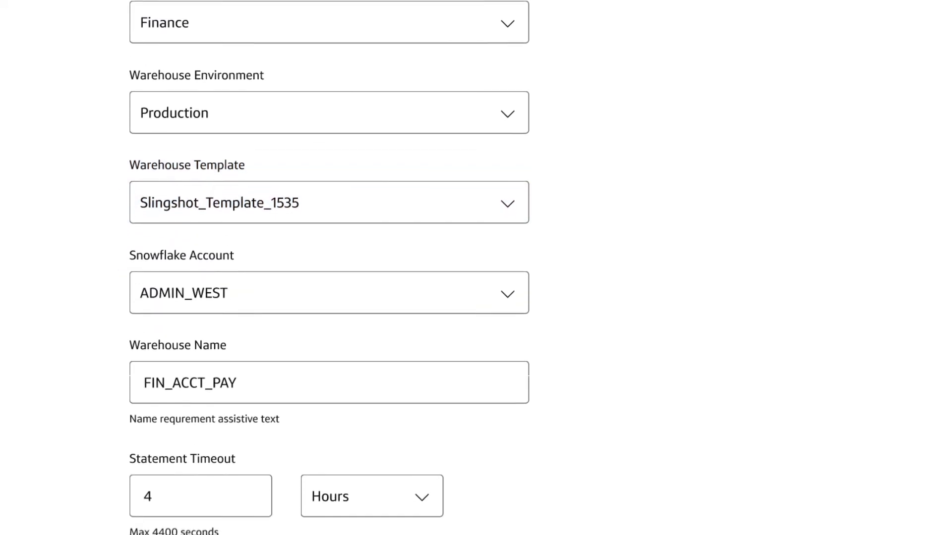
{"action": "scroll", "scroll_direction": "down", "scroll_amount": 3}
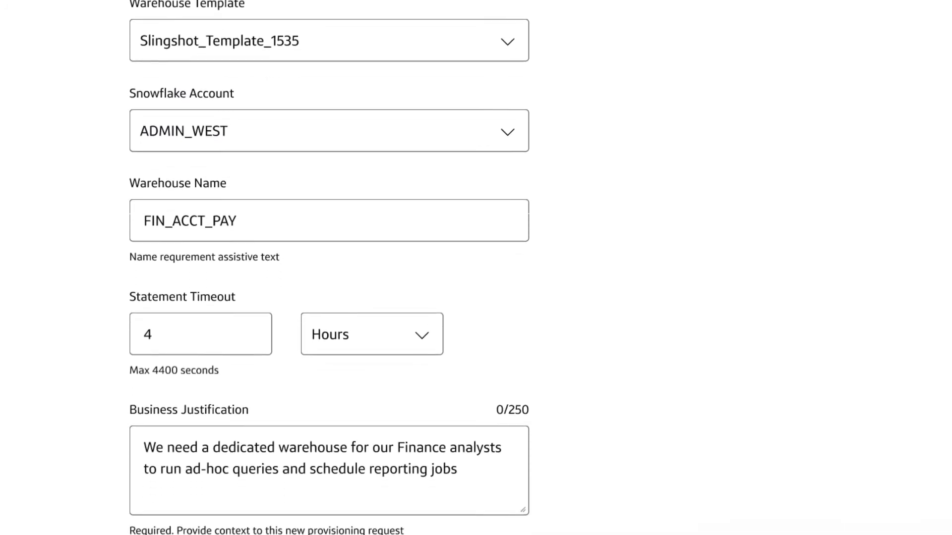
{"action": "scroll", "scroll_direction": "down", "scroll_amount": 3}
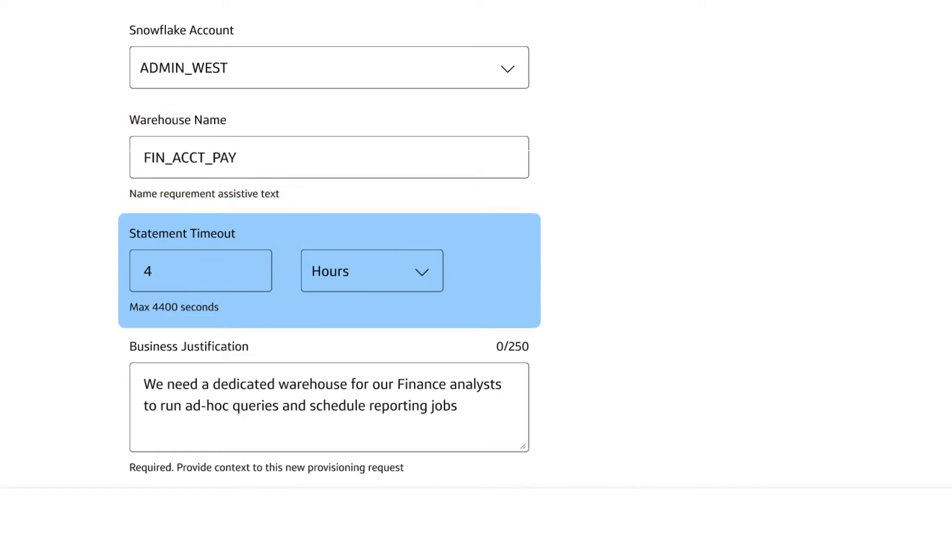
{"action": "left_click", "coordinate": [328, 407]}
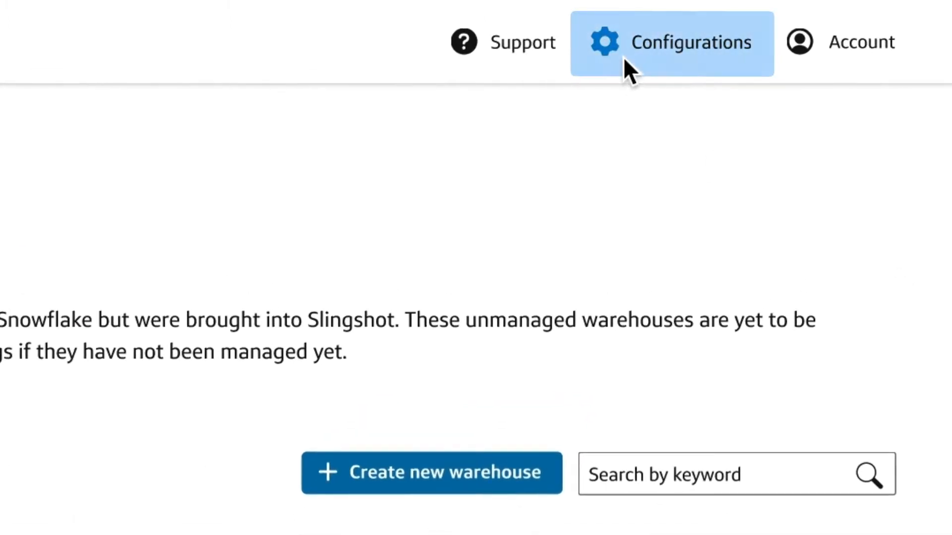
Assign the uncategorized RETAIL_COLLAB_WH object to the RETAIL organization and CA business unit via Configurations
{"action": "left_click", "coordinate": [671, 43]}
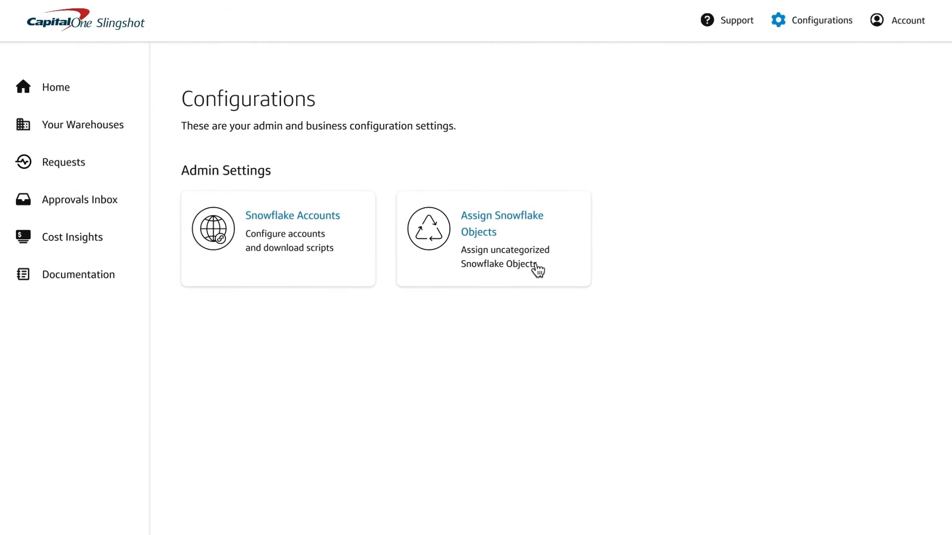
{"action": "left_click", "coordinate": [502, 223]}
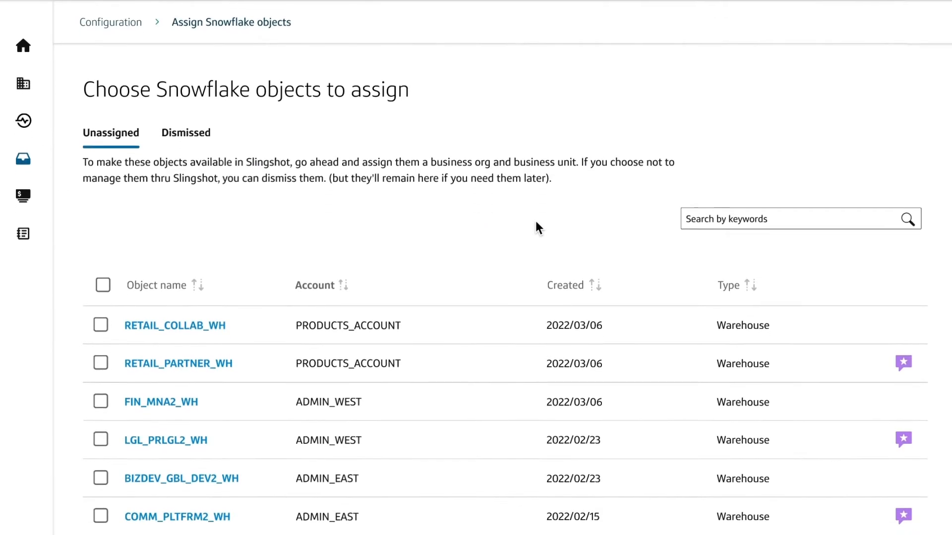
{"action": "left_click", "coordinate": [102, 326]}
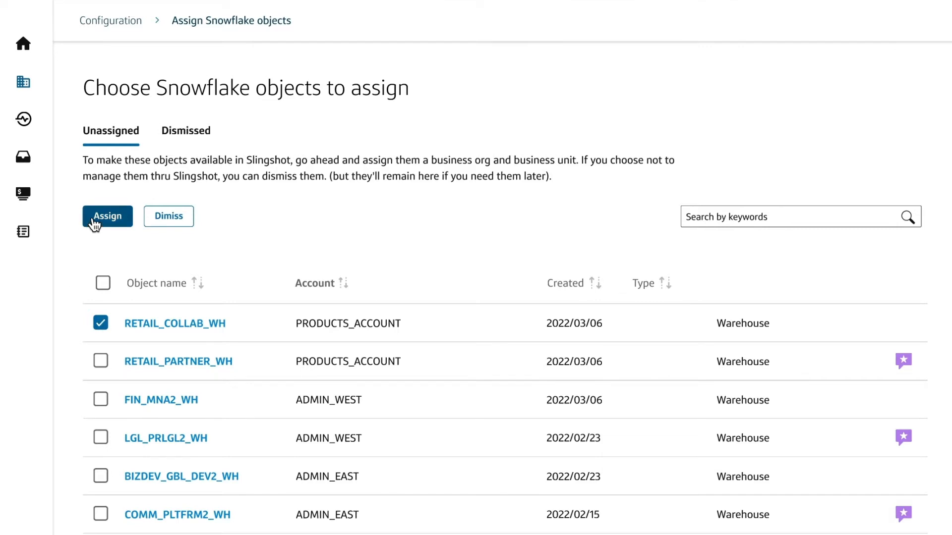
{"action": "left_click", "coordinate": [107, 216]}
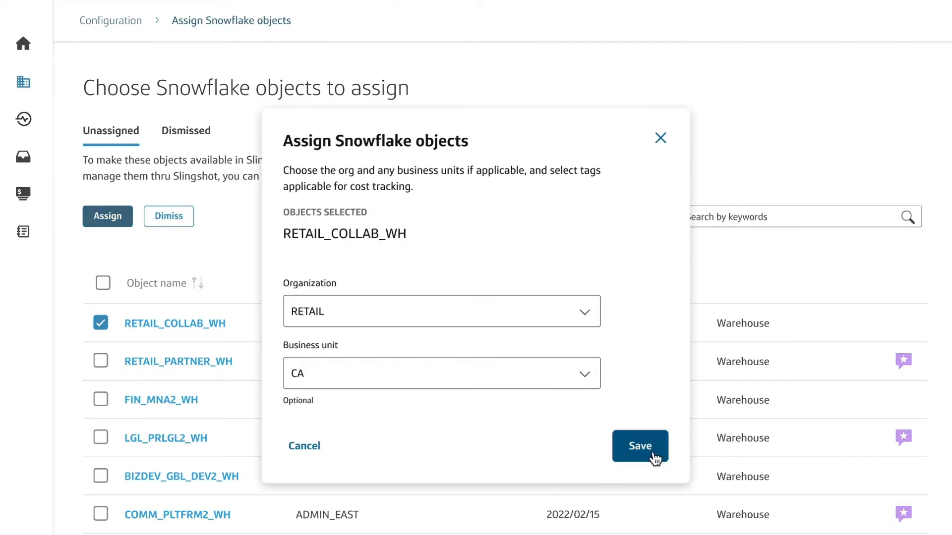
{"action": "left_click", "coordinate": [640, 446]}
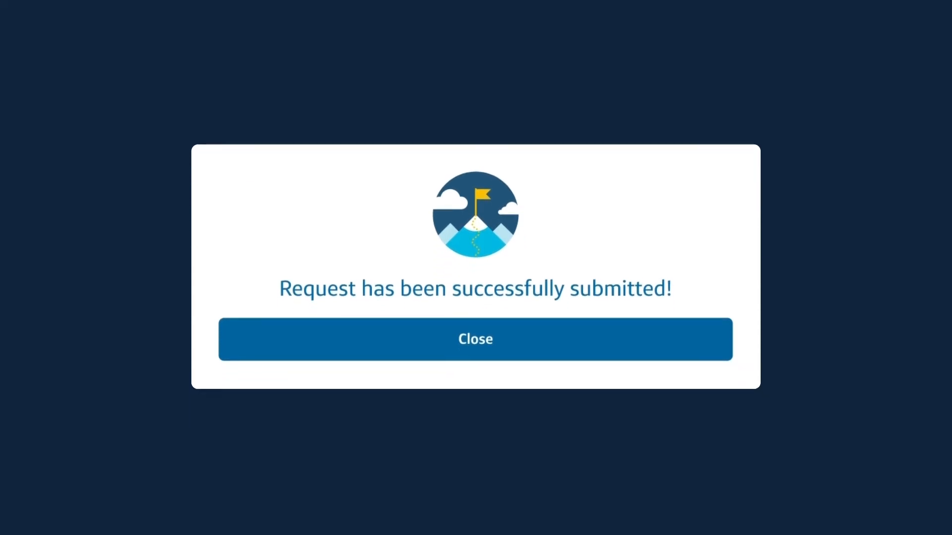
{"action": "left_click", "coordinate": [475, 339]}
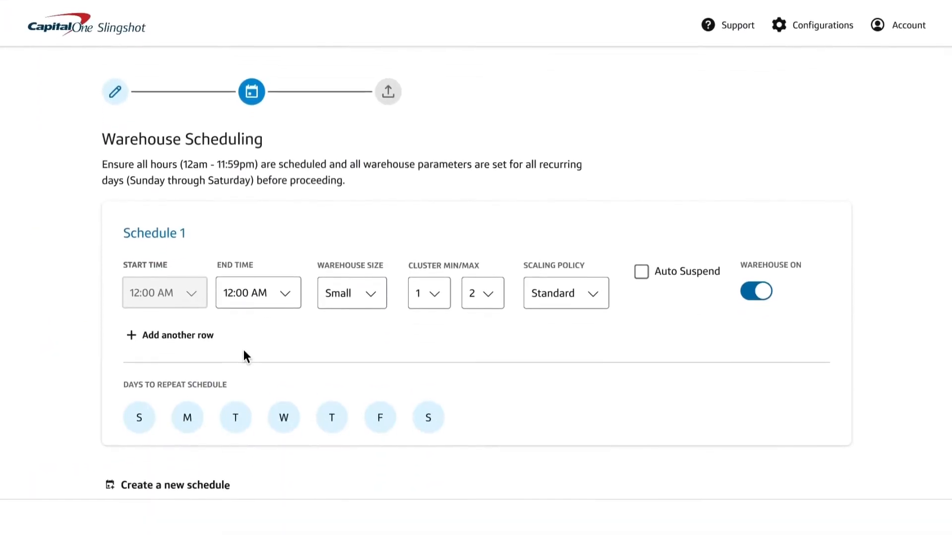
Extend Schedule 1 to Monday–Friday with an extra time row, add a Saturday–Sunday Schedule 2, and submit
{"action": "left_click", "coordinate": [351, 292]}
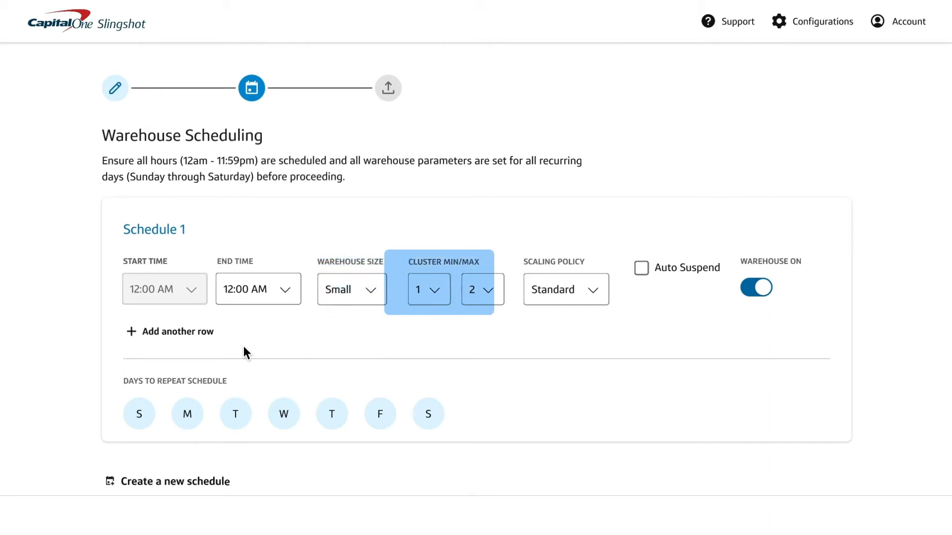
{"action": "left_click", "coordinate": [564, 289]}
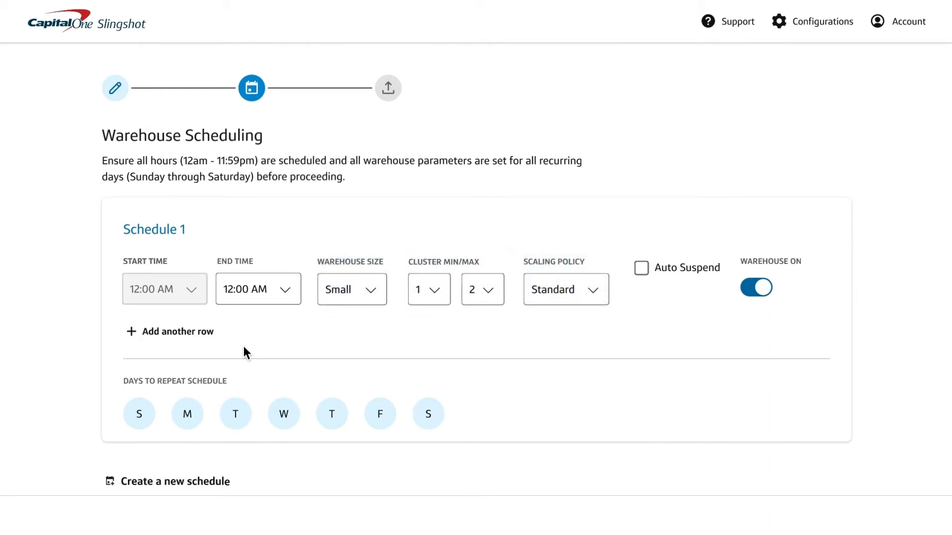
{"action": "scroll", "scroll_direction": "down", "scroll_amount": 3}
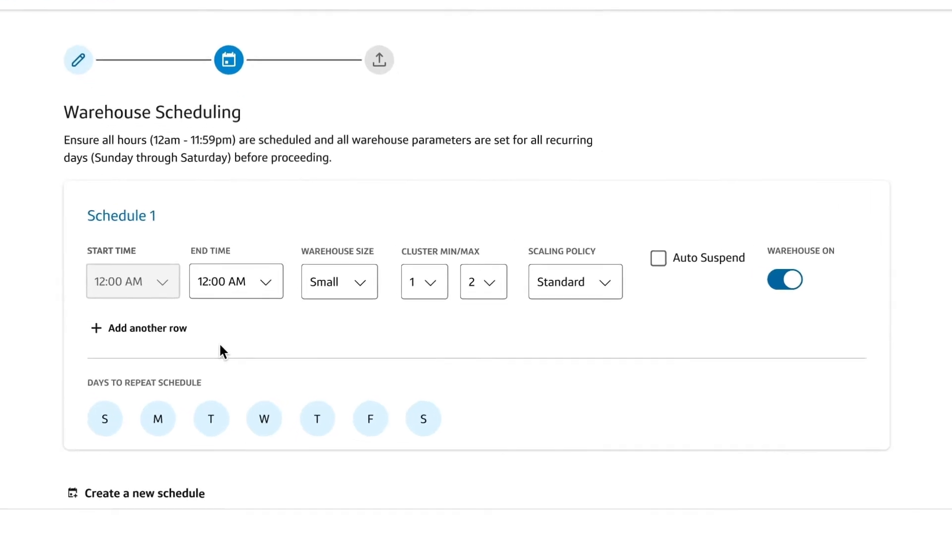
{"action": "scroll", "scroll_direction": "down", "scroll_amount": 3}
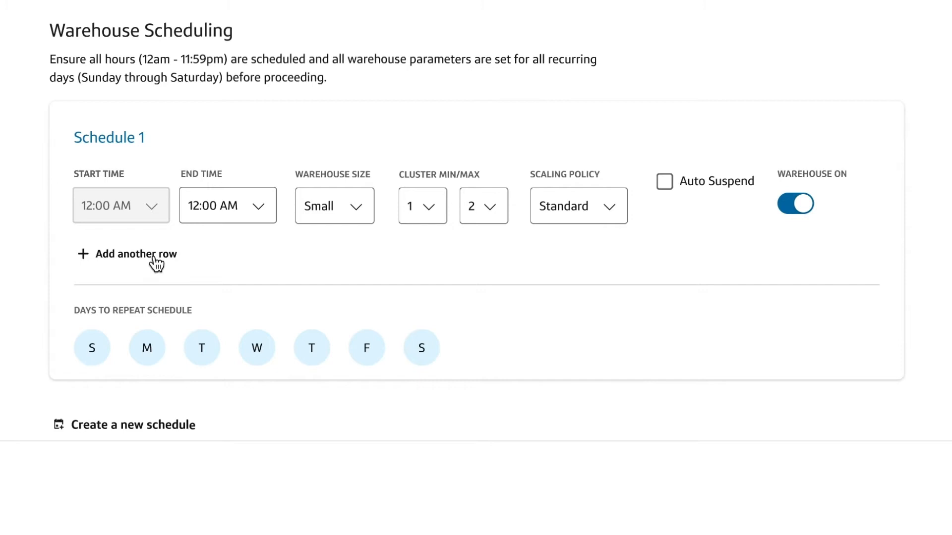
{"action": "left_click", "coordinate": [135, 254]}
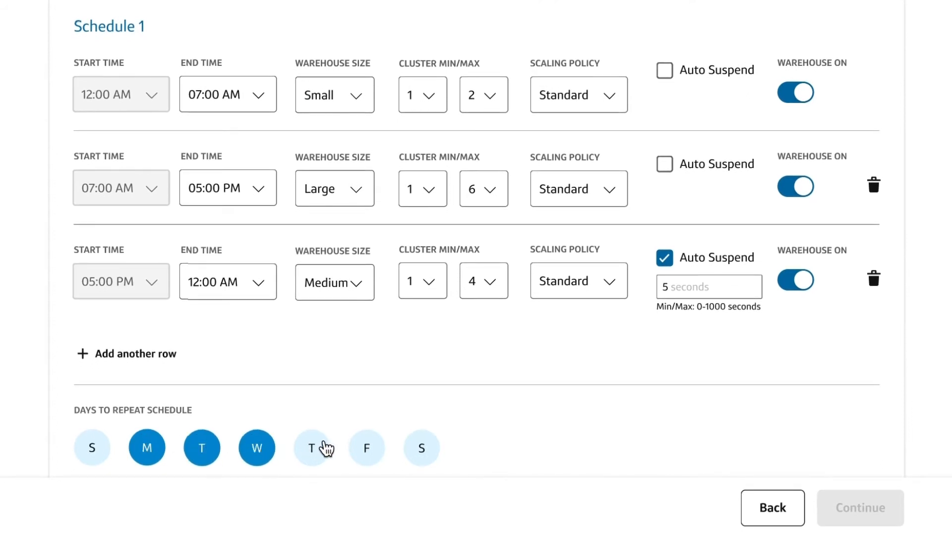
{"action": "left_click", "coordinate": [311, 448]}
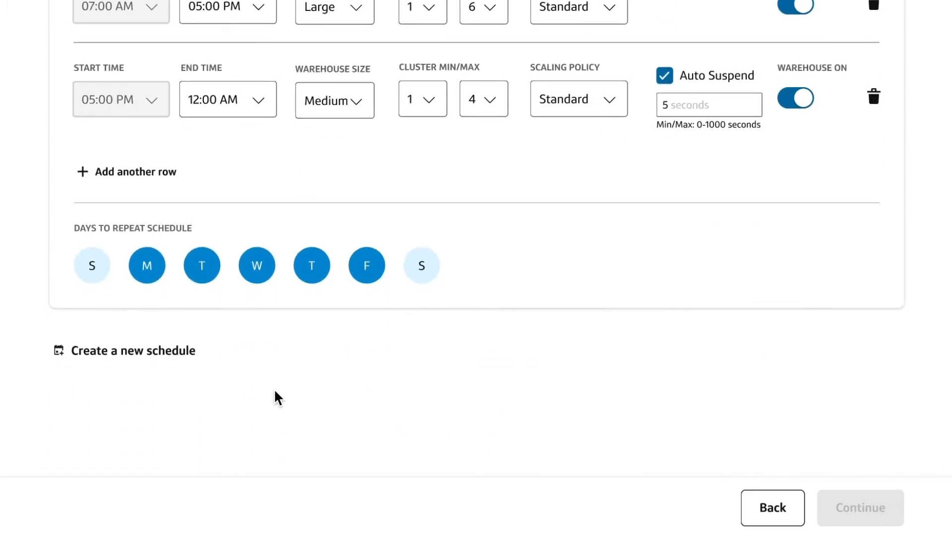
{"action": "left_click", "coordinate": [133, 350]}
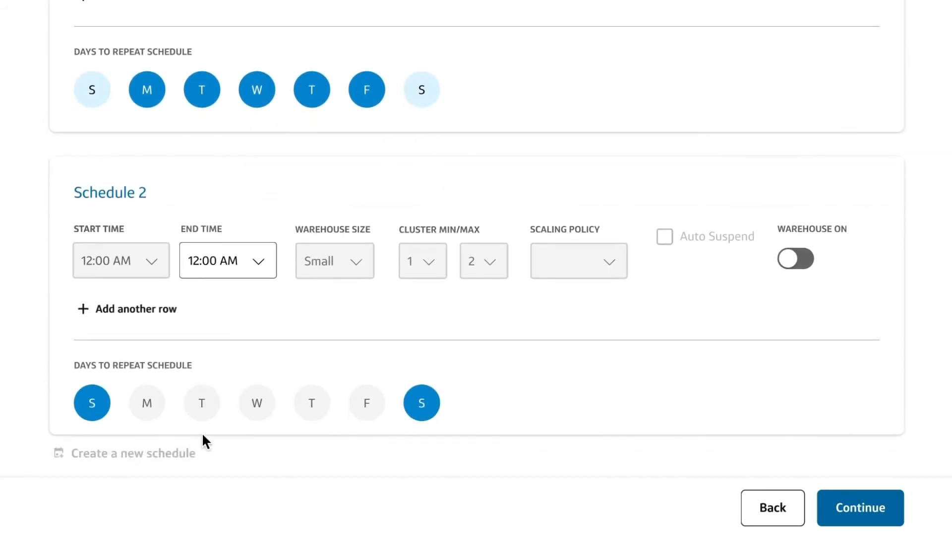
{"action": "left_click", "coordinate": [859, 507]}
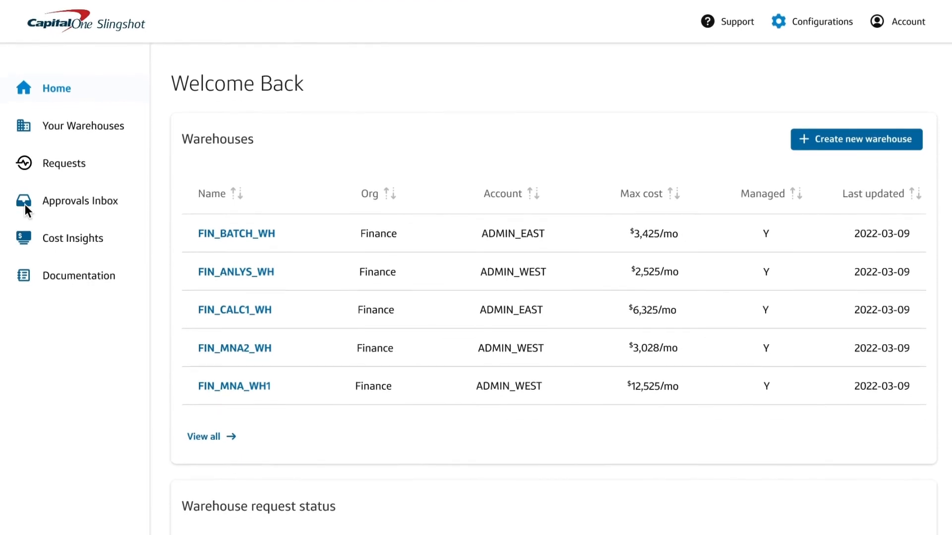
Approve the BARC_L_WH provisioning request from the Approvals Inbox
{"action": "left_click", "coordinate": [81, 201]}
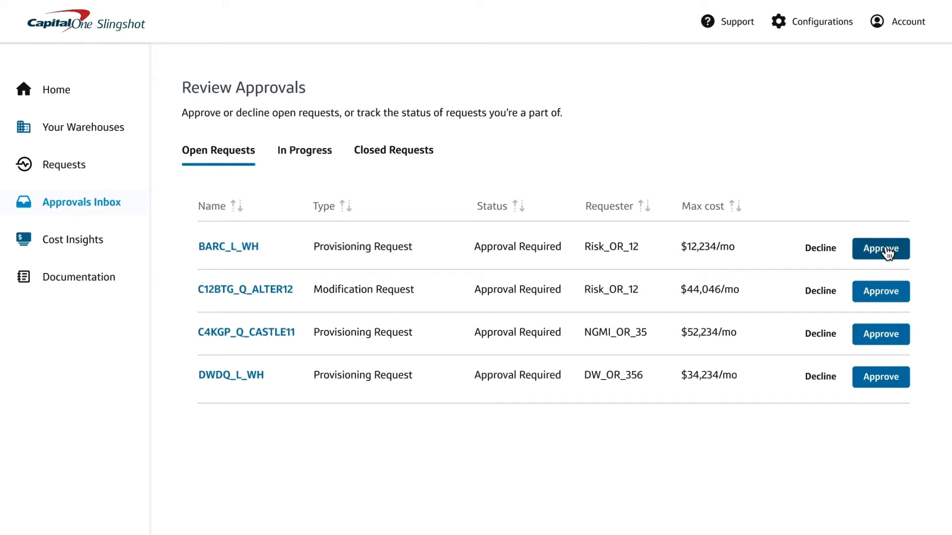
{"action": "left_click", "coordinate": [880, 248]}
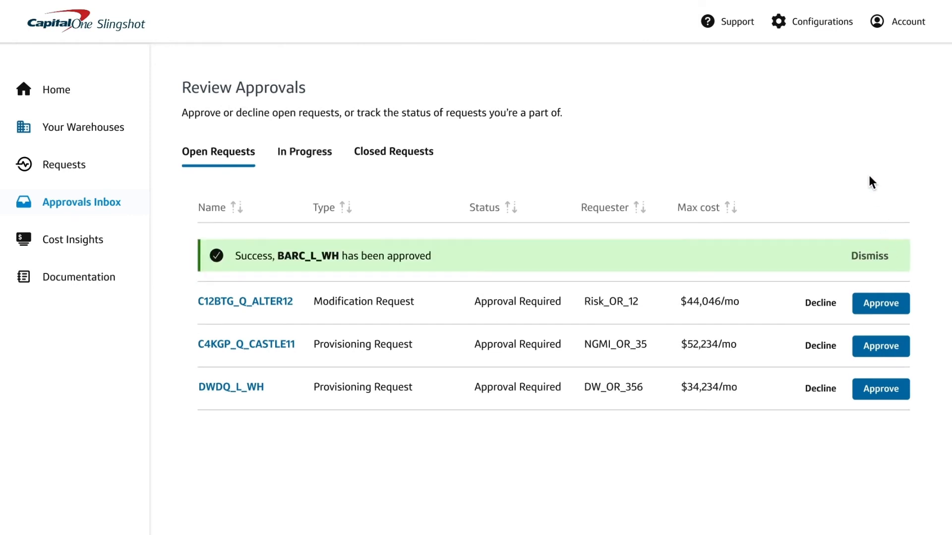
{"action": "mouse_move", "coordinate": [867, 172]}
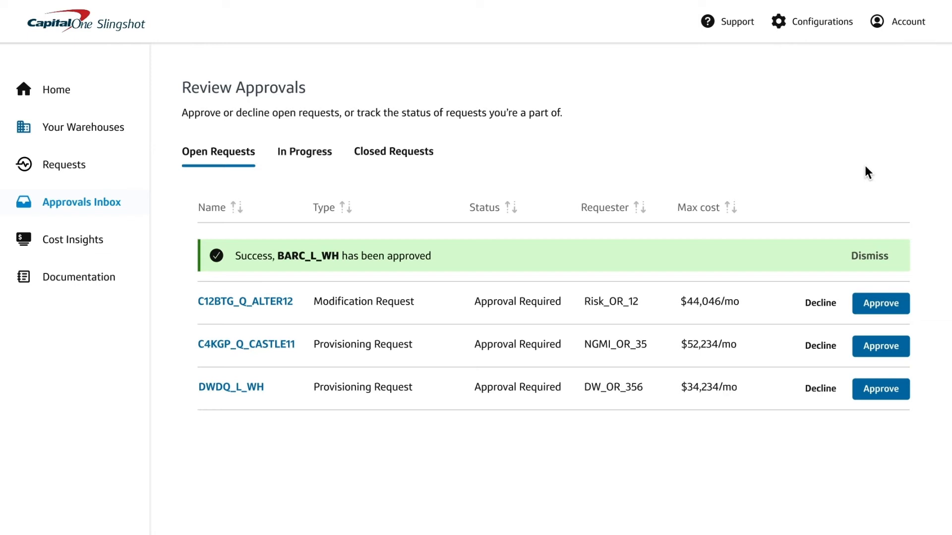
{"action": "mouse_move", "coordinate": [582, 183]}
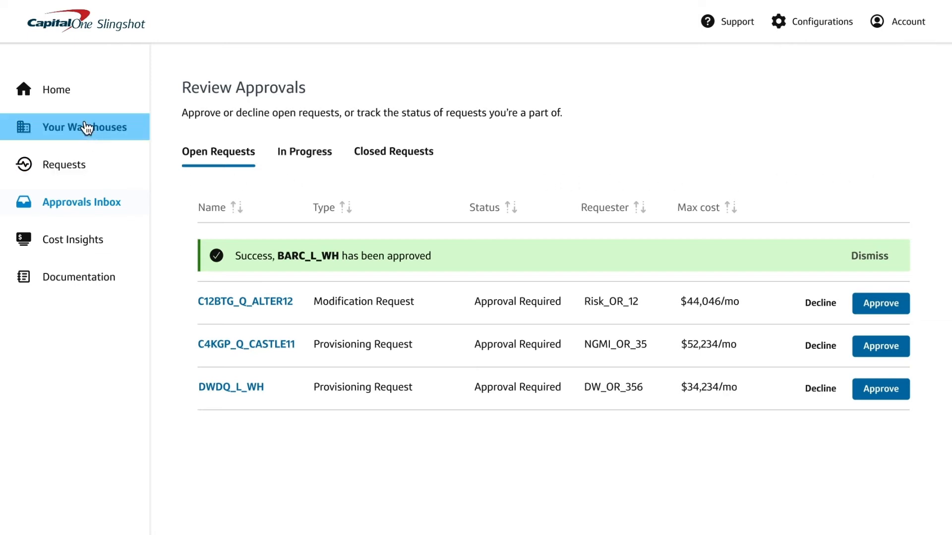
Review the managed and then the unmanaged warehouse lists under Your Warehouses
{"action": "left_click", "coordinate": [83, 127]}
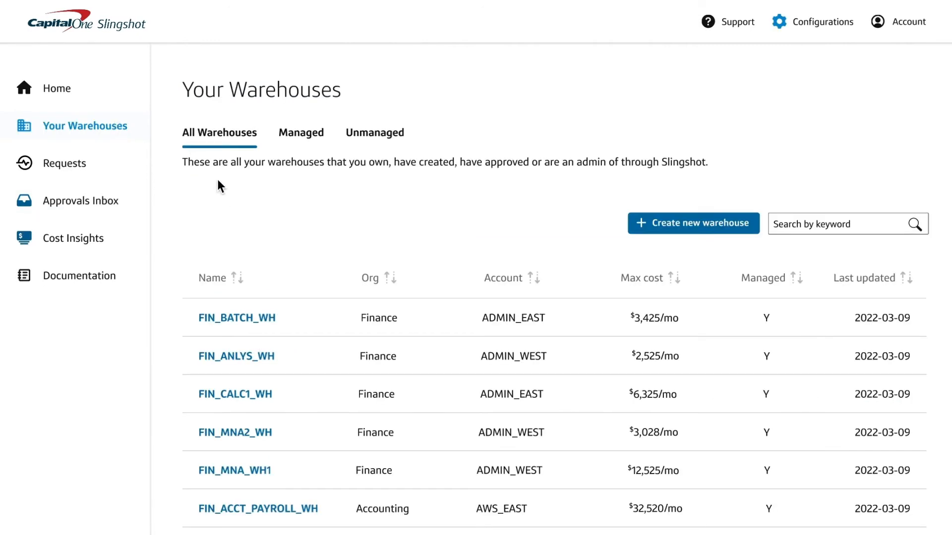
{"action": "left_click", "coordinate": [301, 132]}
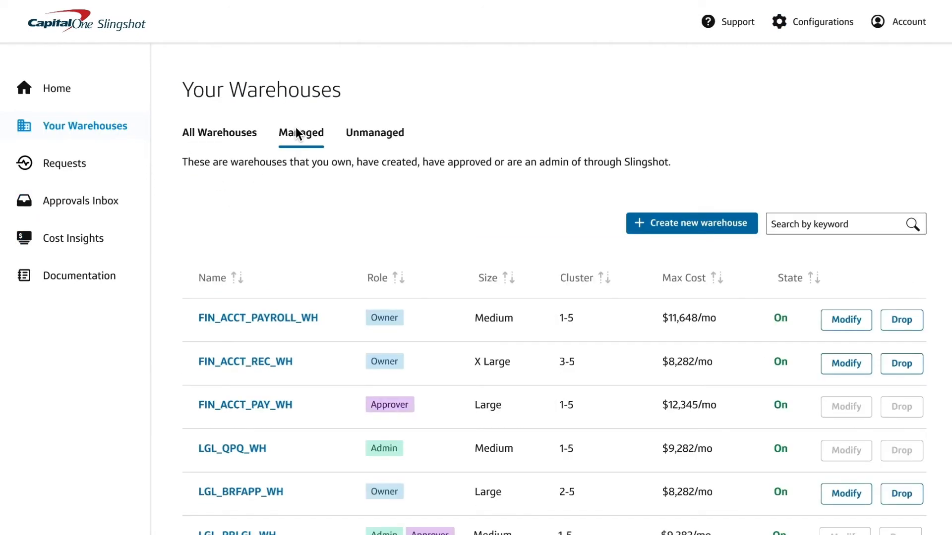
{"action": "left_click", "coordinate": [375, 131]}
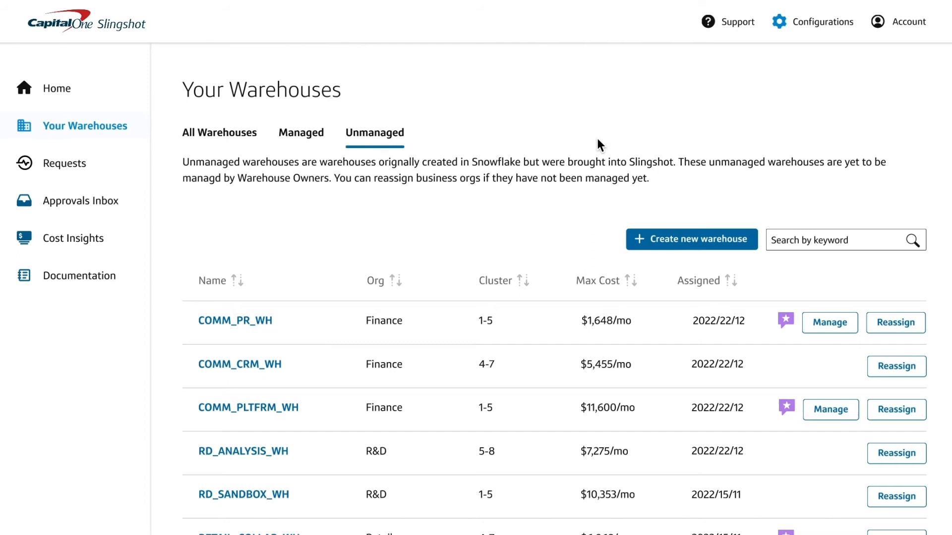
{"action": "mouse_move", "coordinate": [783, 314]}
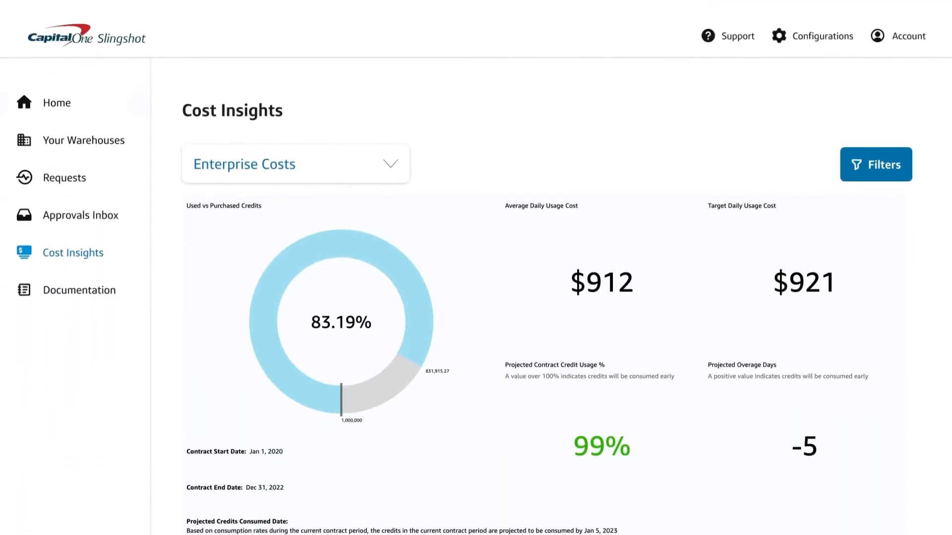
{"action": "scroll", "scroll_direction": "down", "scroll_amount": 3}
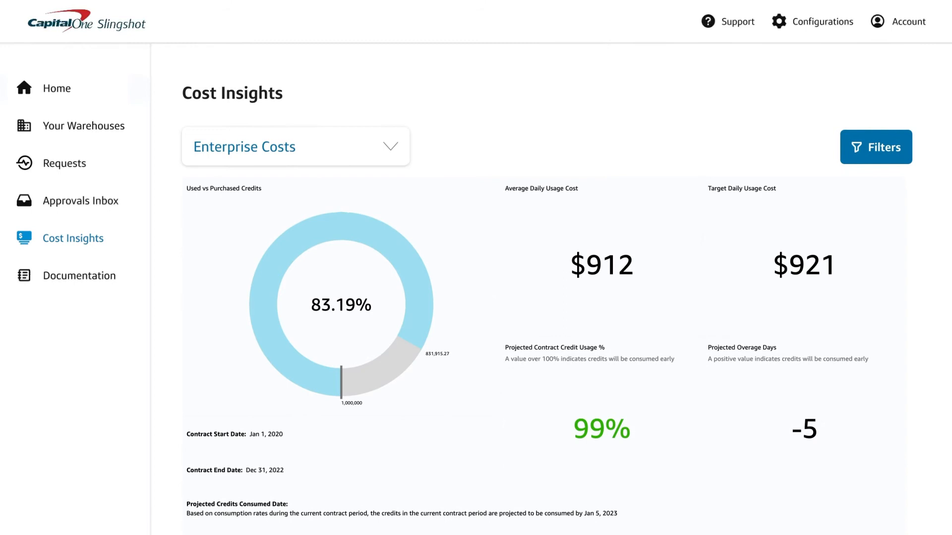
{"action": "scroll", "scroll_direction": "down", "scroll_amount": 3}
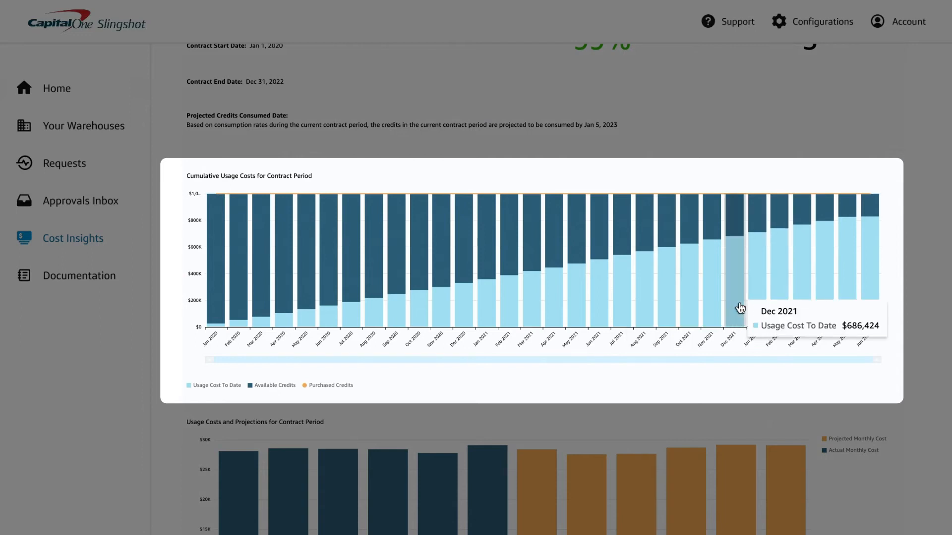
{"action": "mouse_move", "coordinate": [715, 313]}
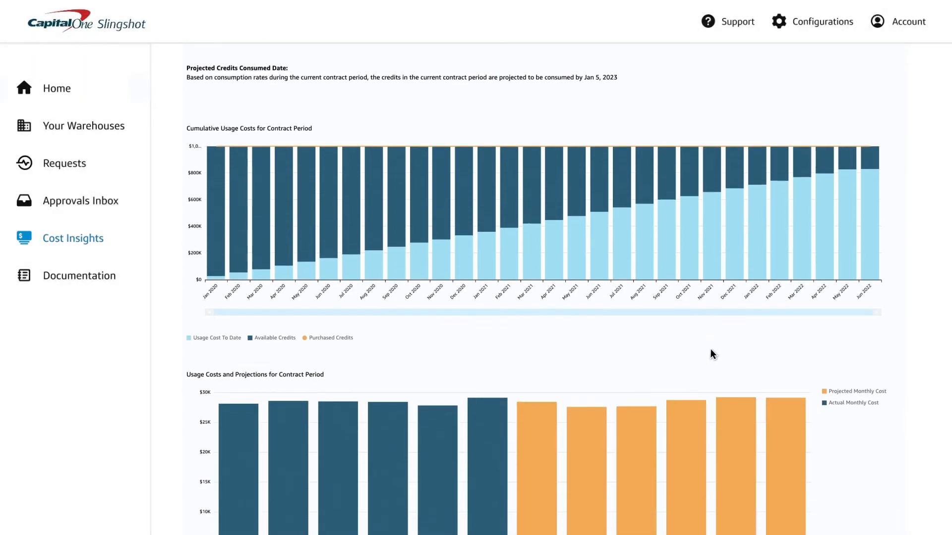
{"action": "scroll", "scroll_direction": "down", "scroll_amount": 3}
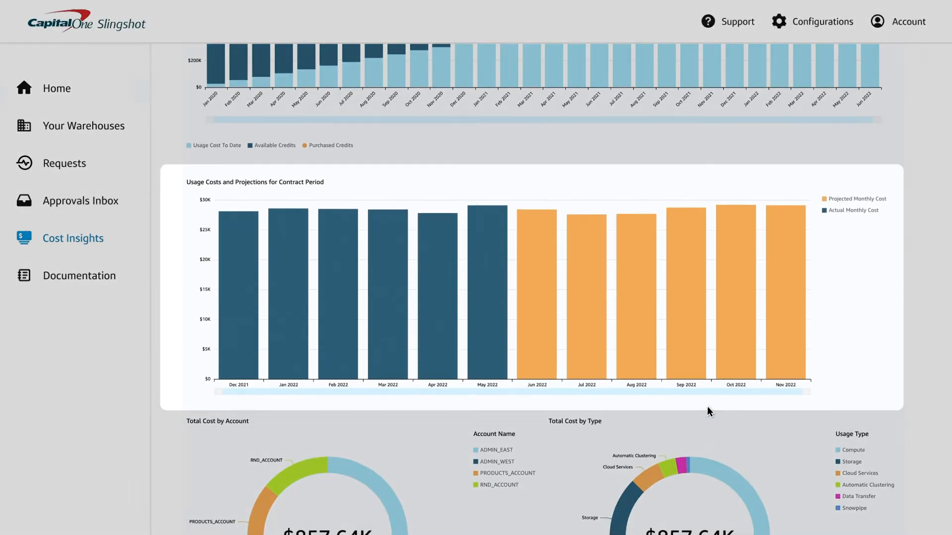
{"action": "mouse_move", "coordinate": [686, 353]}
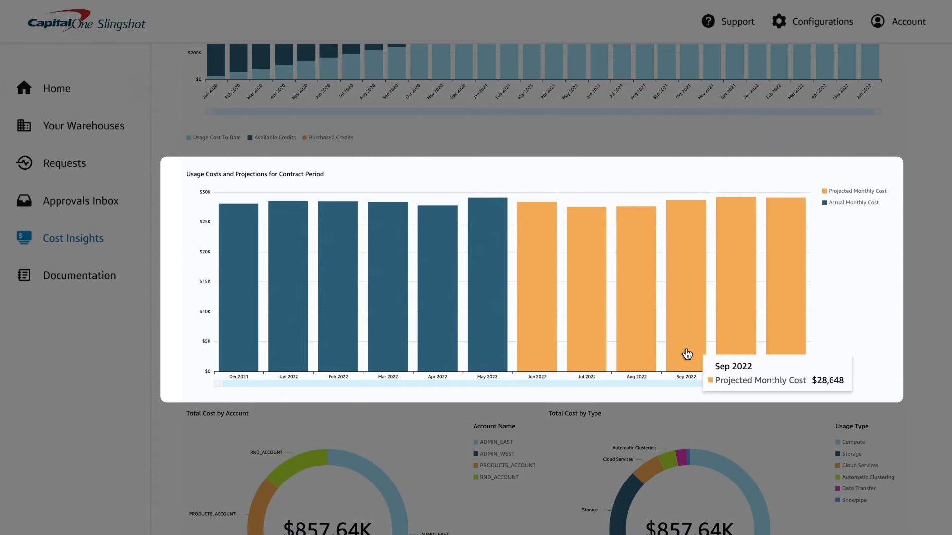
{"action": "mouse_move", "coordinate": [731, 350]}
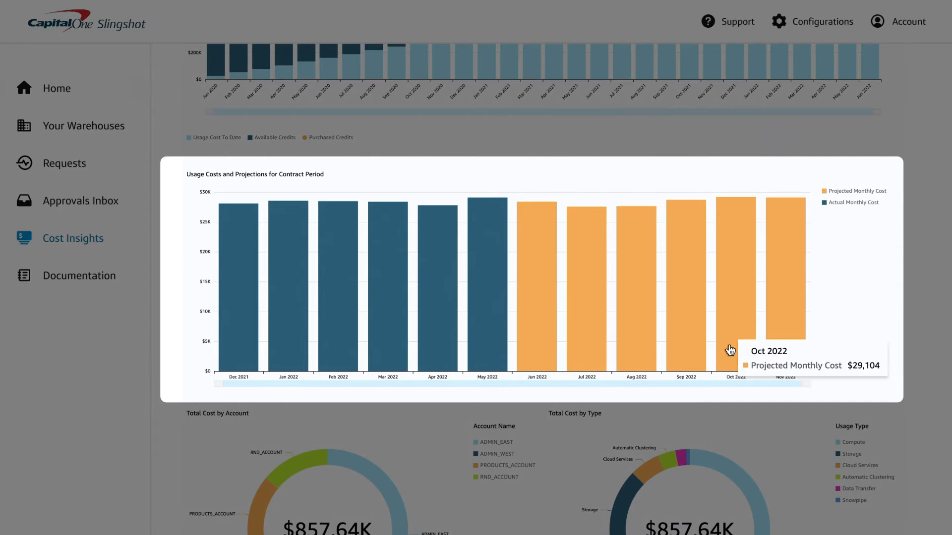
{"action": "mouse_move", "coordinate": [785, 344]}
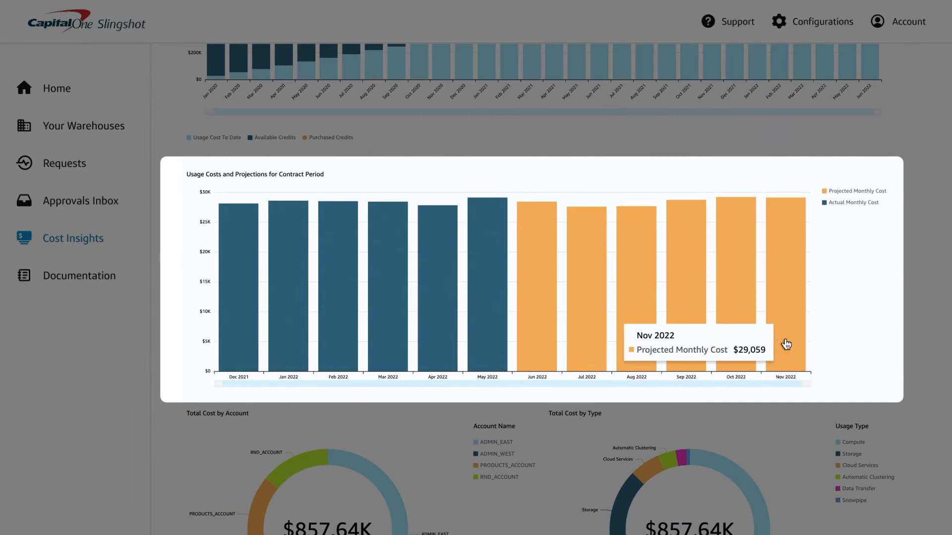
{"action": "mouse_move", "coordinate": [813, 356]}
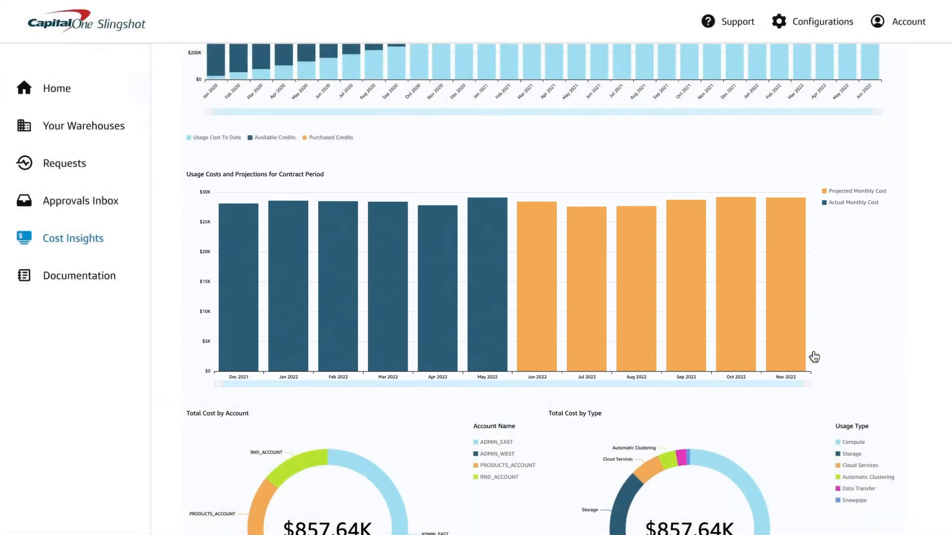
{"action": "scroll", "scroll_direction": "down", "scroll_amount": 3}
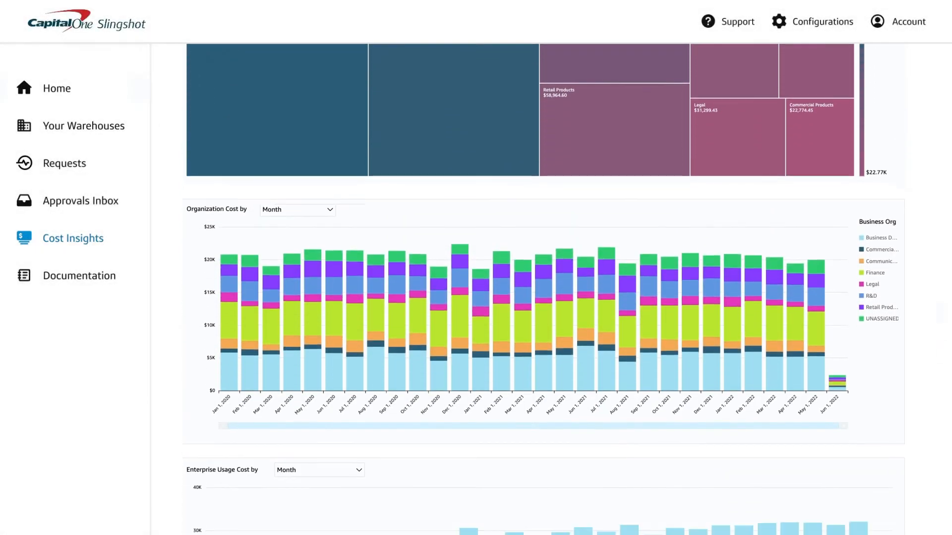
{"action": "scroll", "scroll_direction": "down", "scroll_amount": 3}
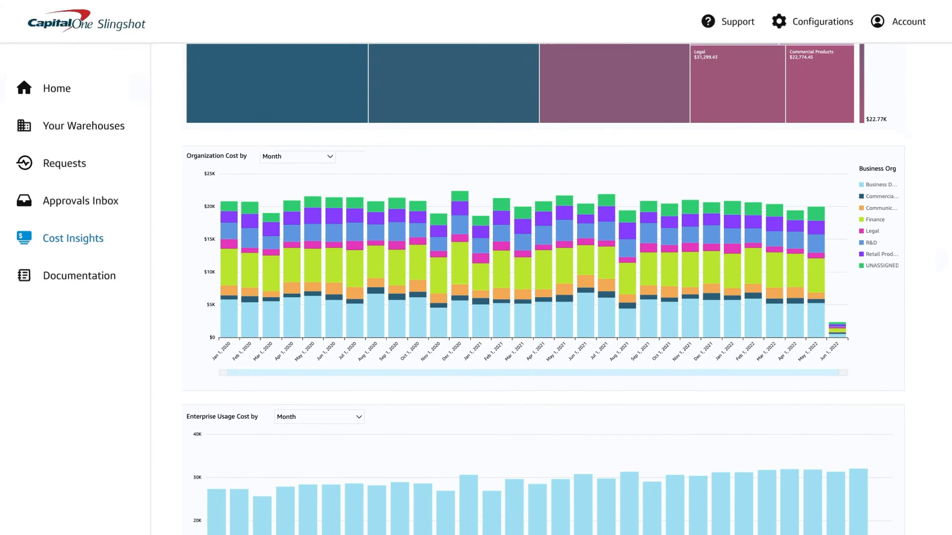
{"action": "scroll", "scroll_direction": "down", "scroll_amount": 3}
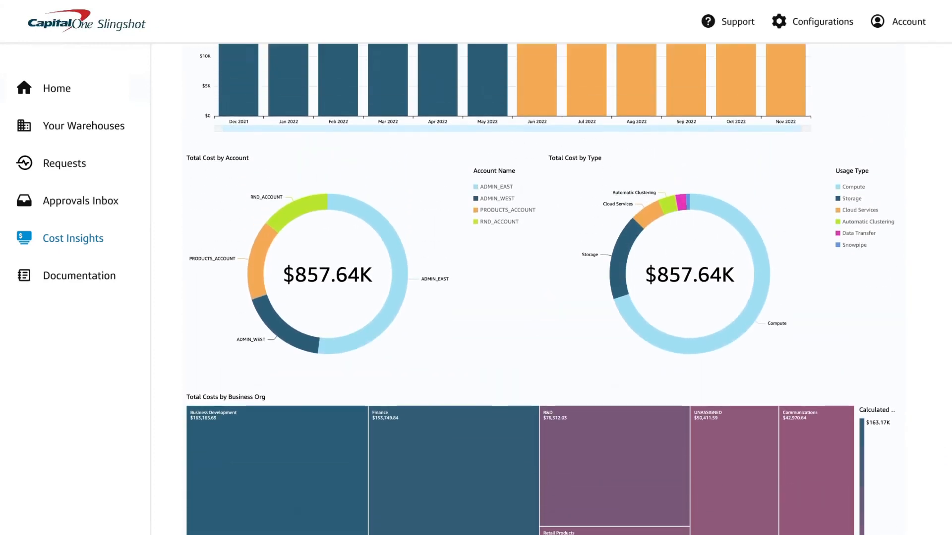